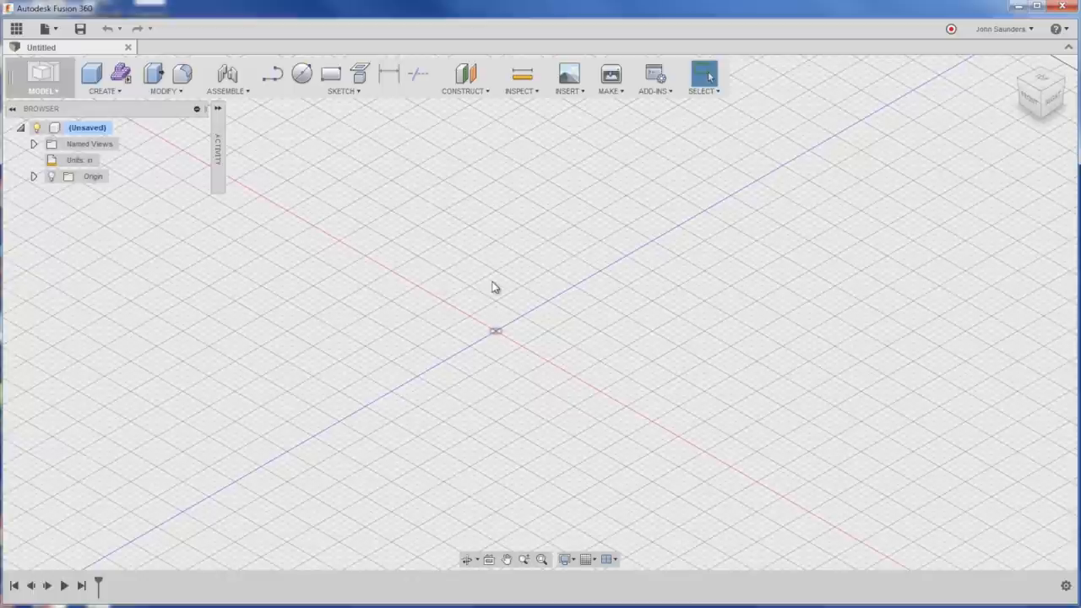
mouse_move(473, 277)
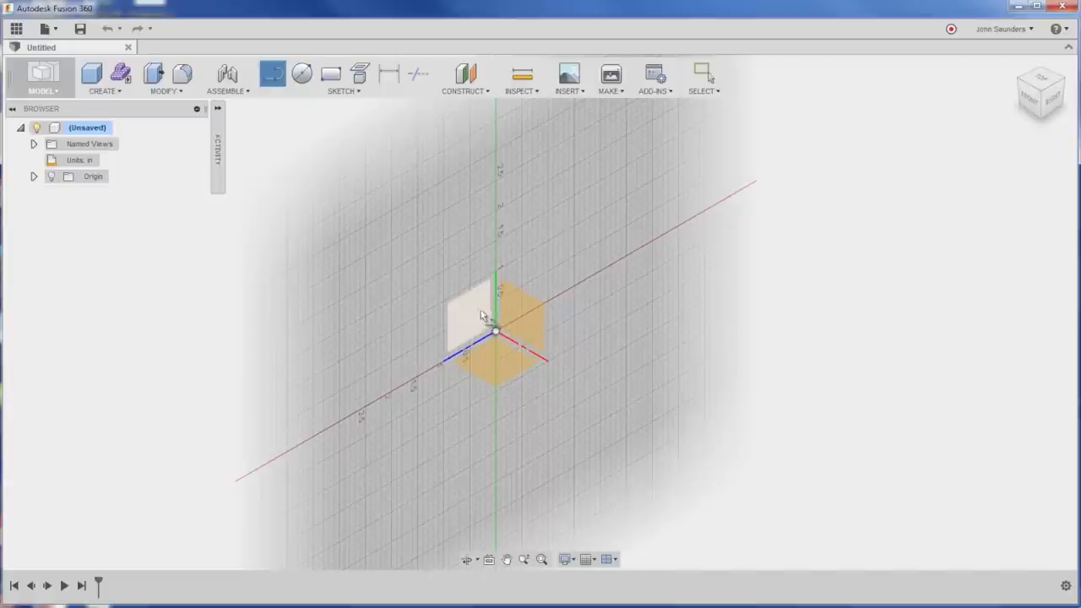
- Draw the closed cap profile on a vertical origin plane, dimensioned 0.50 wide, 1.50 tall, 0.20 top edge, 135° angle
click(473, 313)
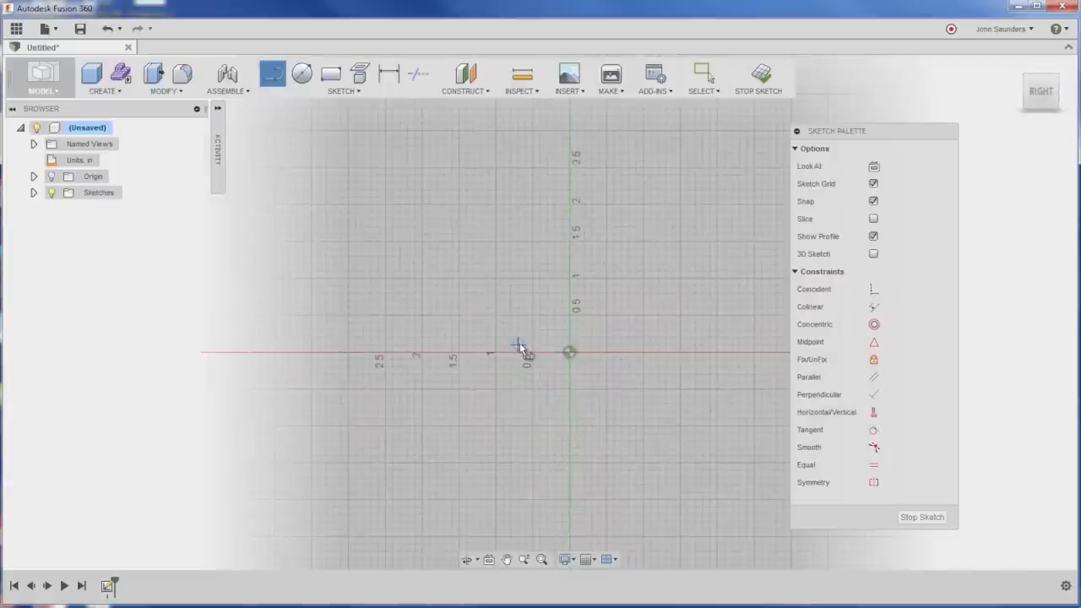
mouse_move(498, 354)
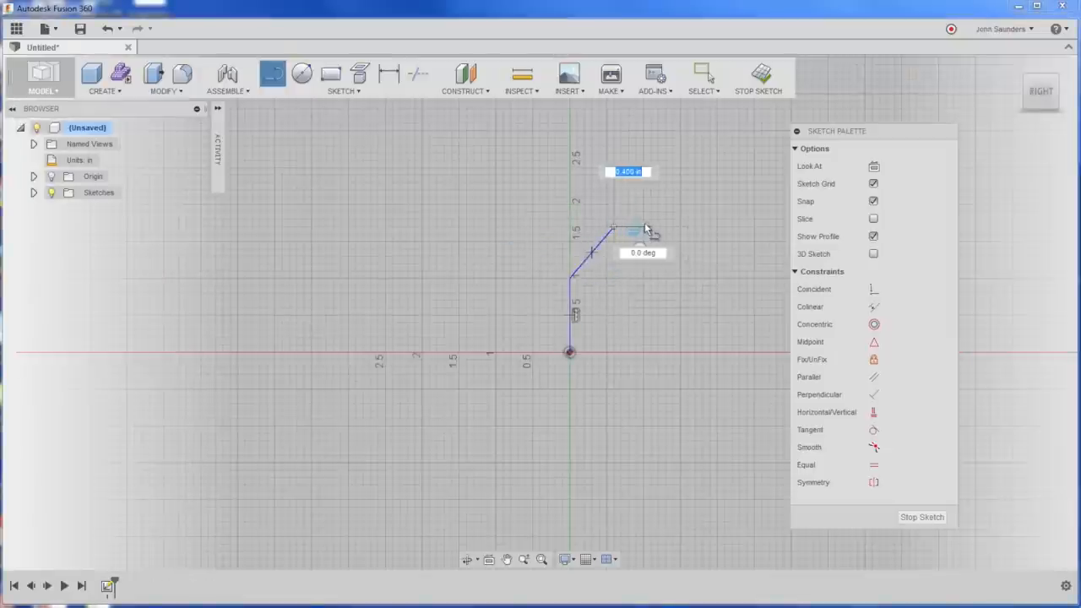
click(571, 353)
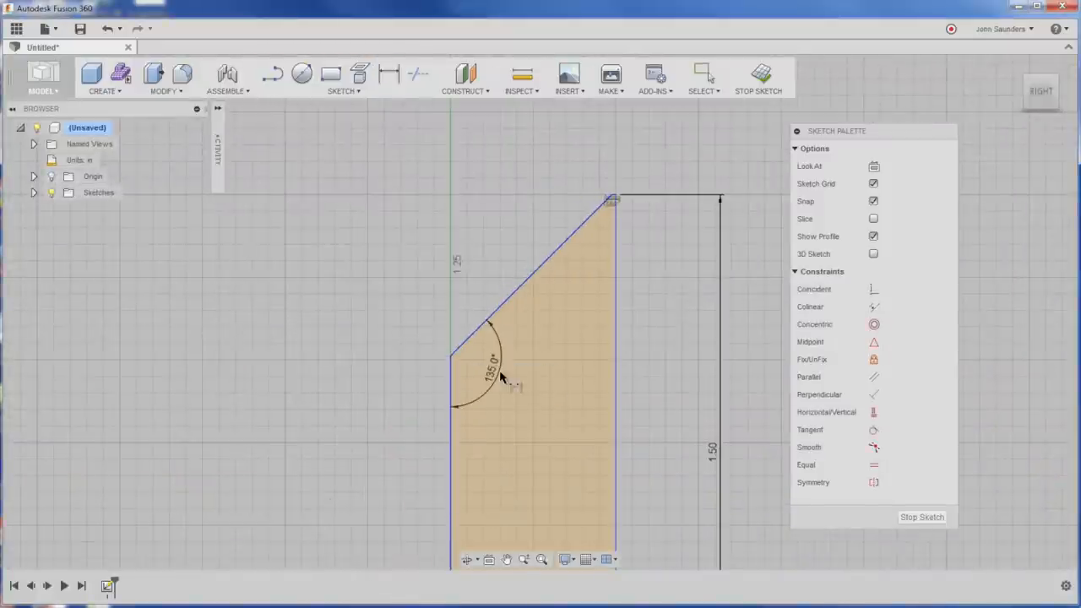
click(389, 74)
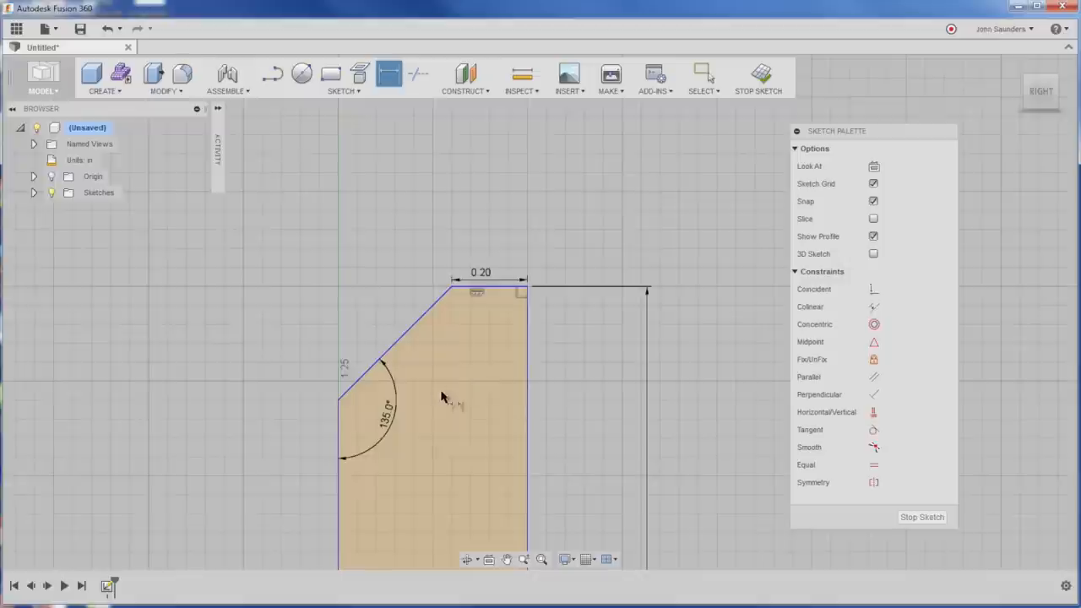
click(104, 76)
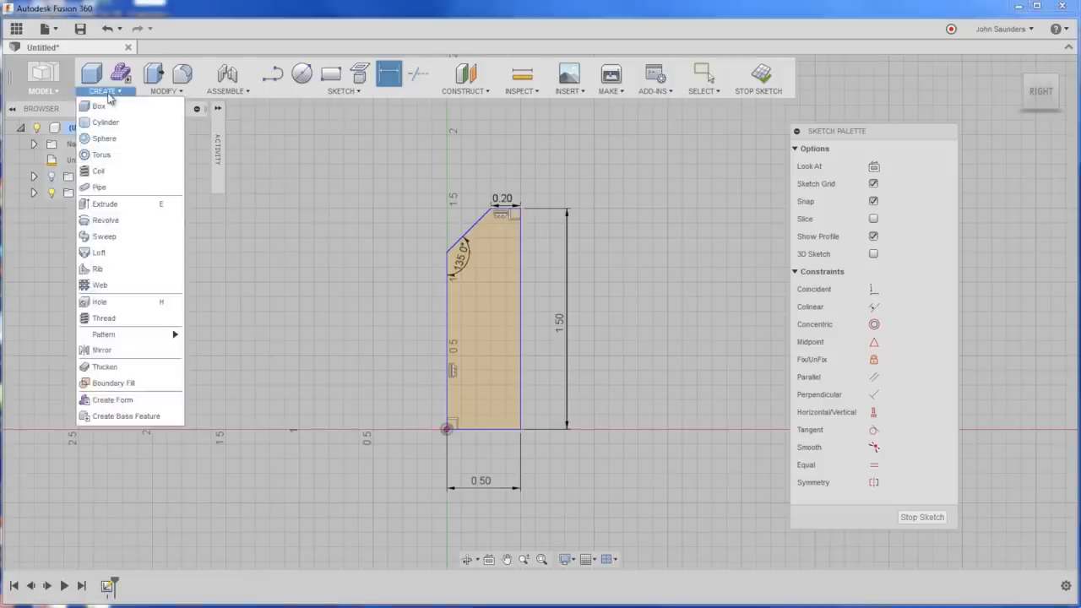
- Revolve the sketched profile about its axis into a round solid body
click(105, 219)
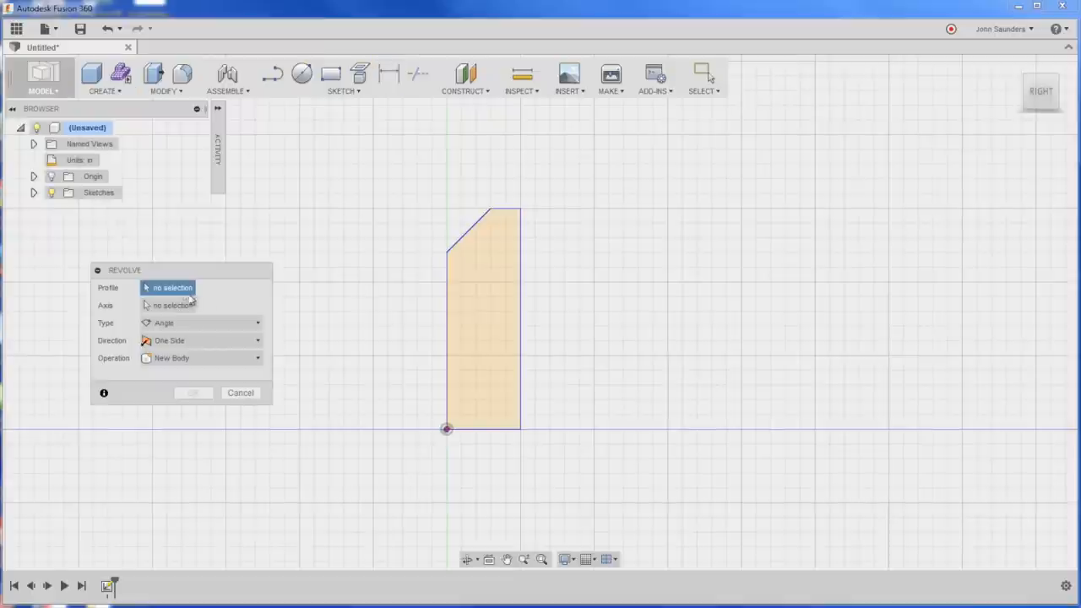
mouse_move(466, 304)
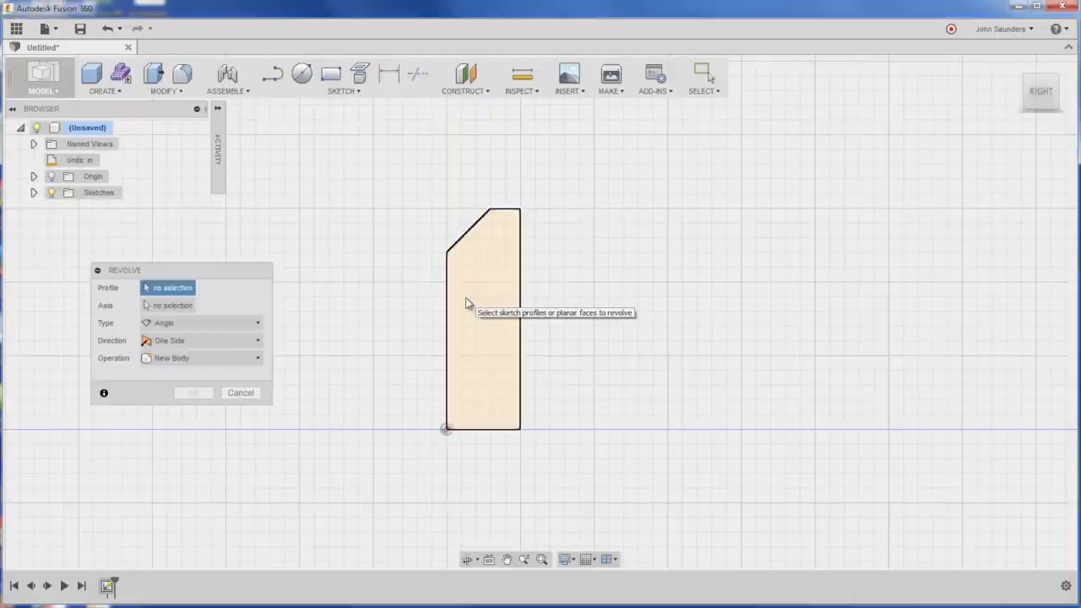
click(481, 321)
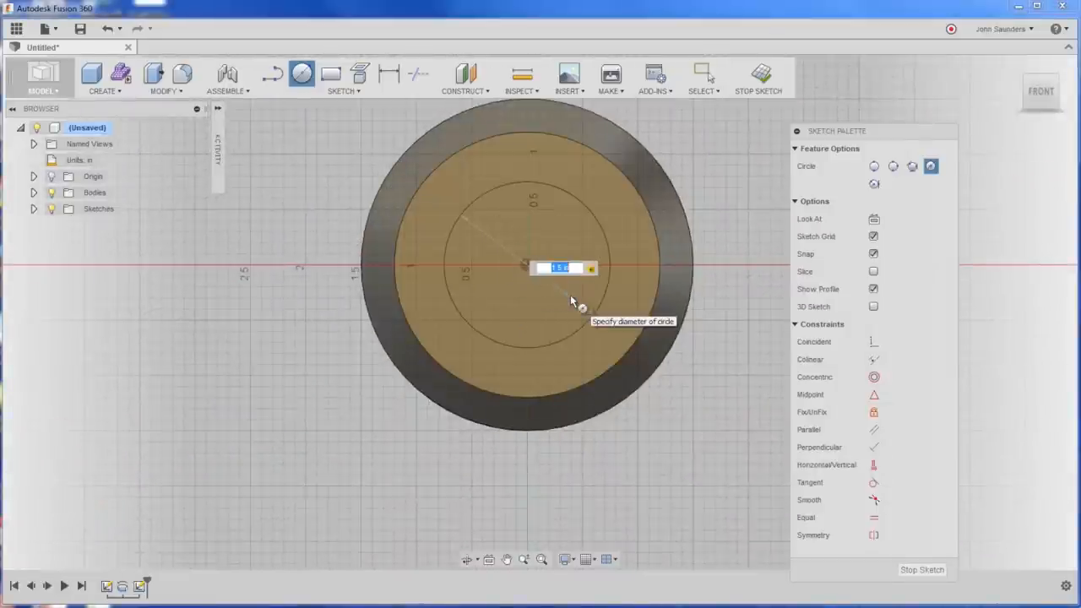
- Size a centre circle on the top face and extrude it as a shallow recess cut
key(Return)
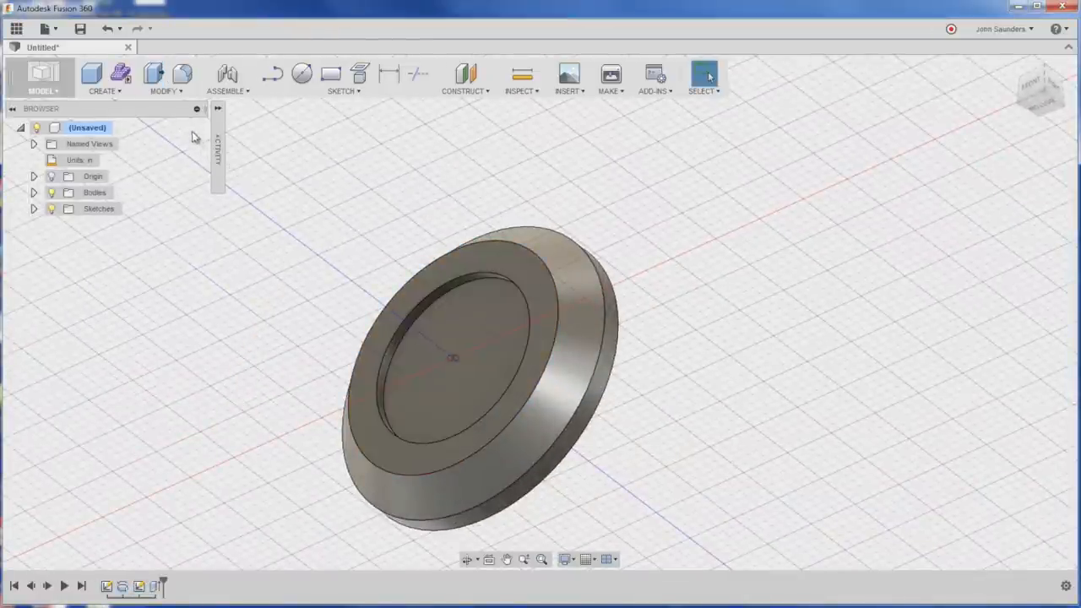
- Apply a chamfer to the rim edge of the central recess
click(165, 77)
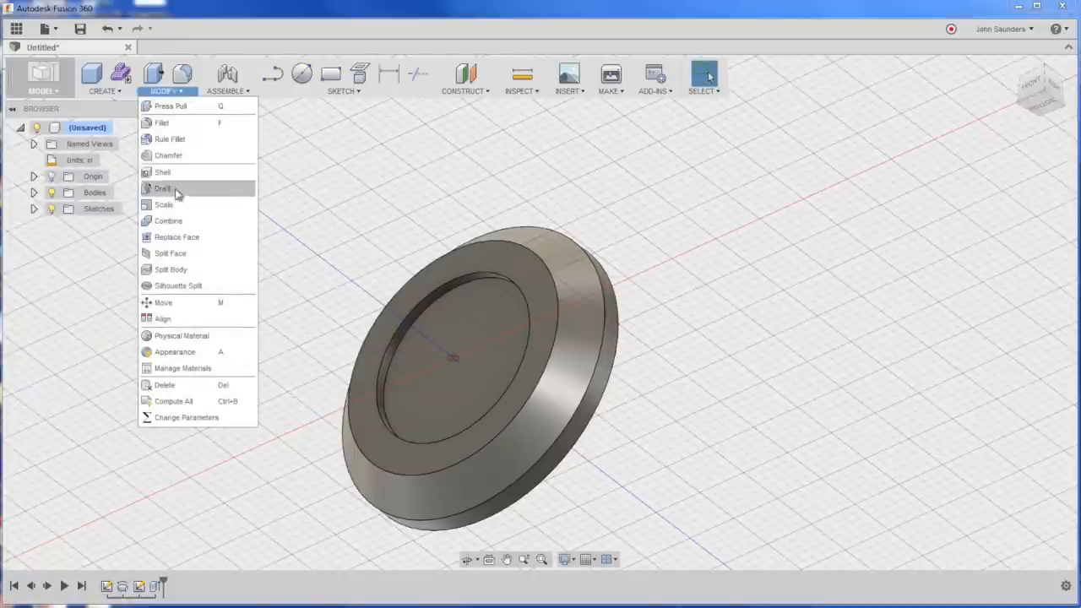
click(169, 156)
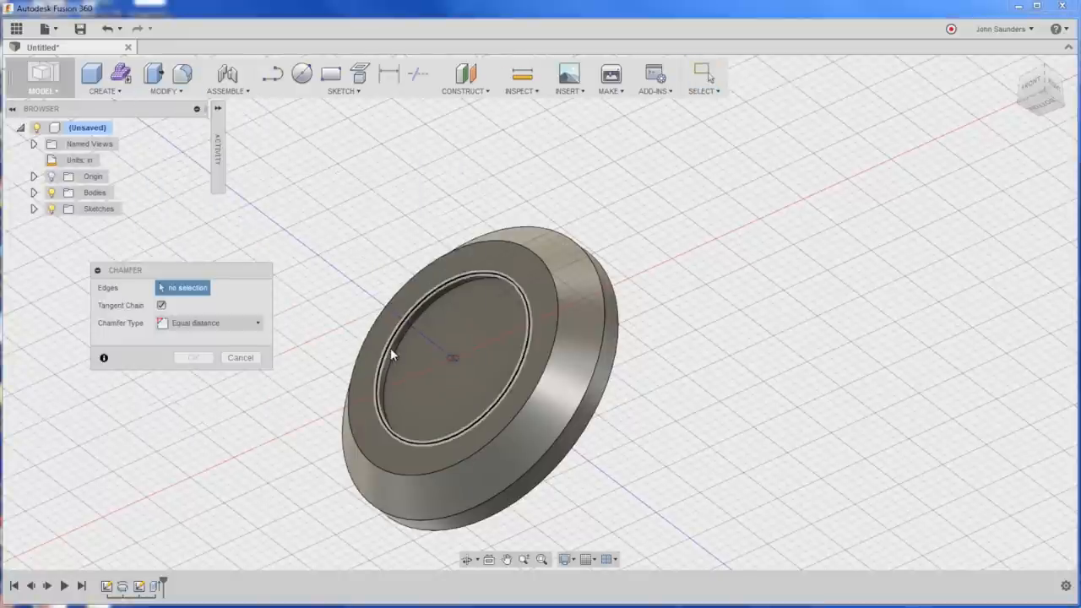
click(405, 402)
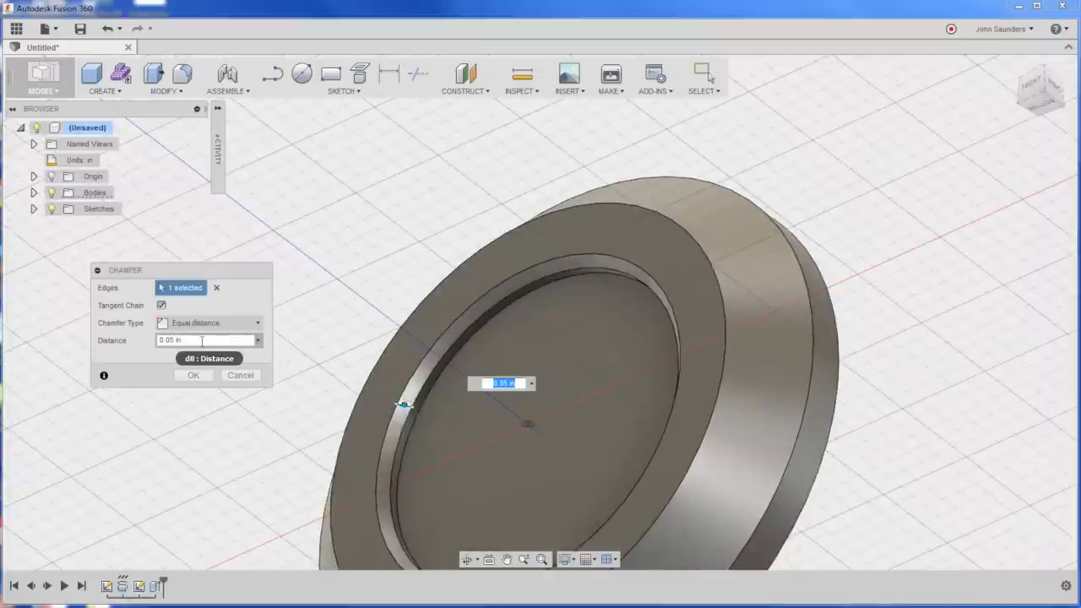
click(192, 375)
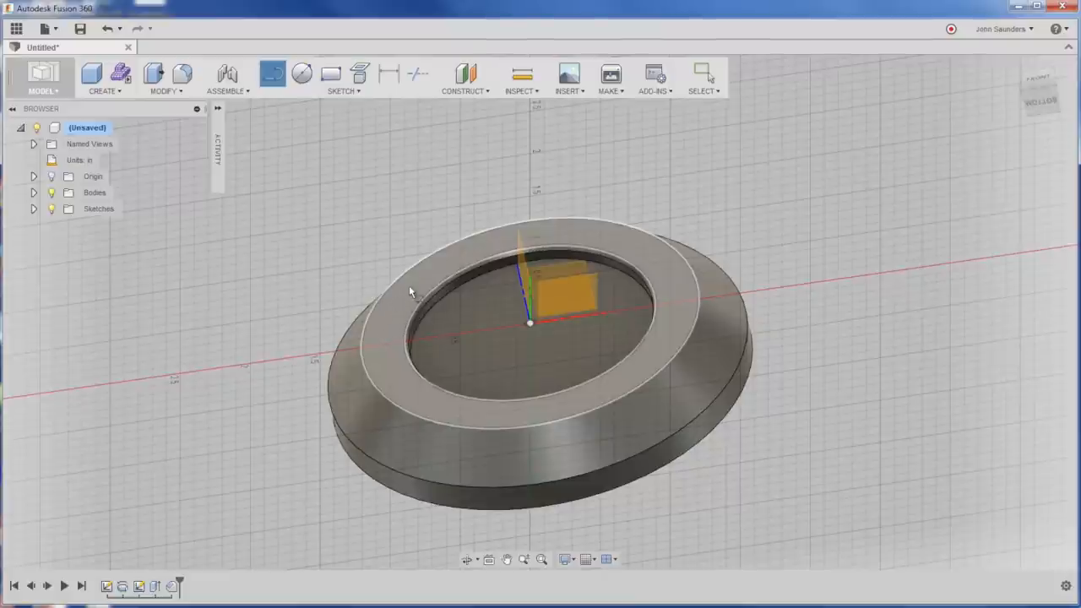
- Orbit to the top face and sketch radial lines from the centre past the rim
drag(409, 290, 510, 341)
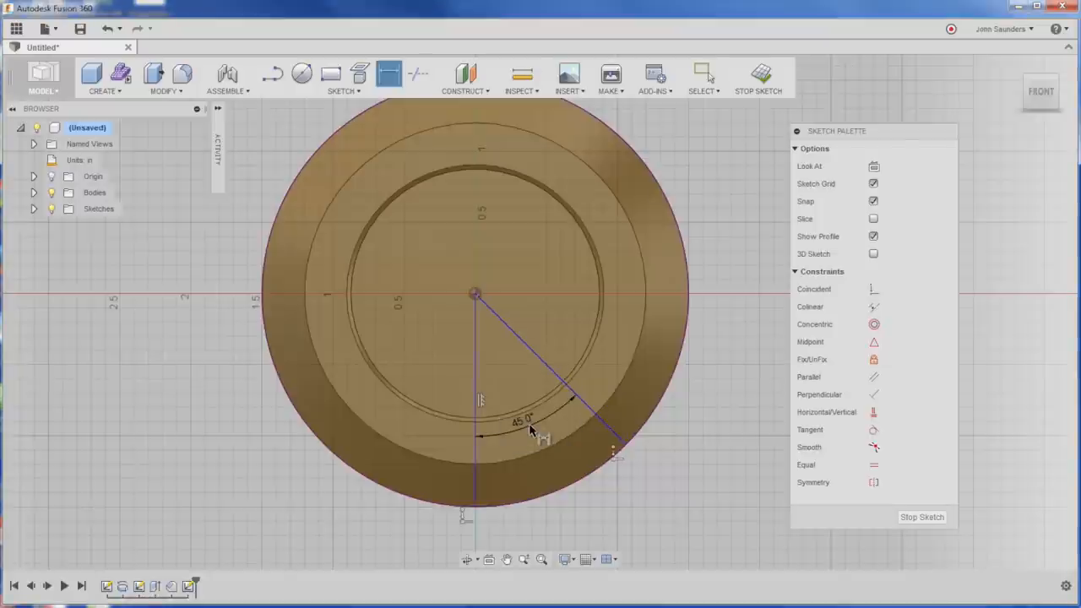
- Dimension the angle between the radial lines and close the pocket with centre-point arcs
click(341, 78)
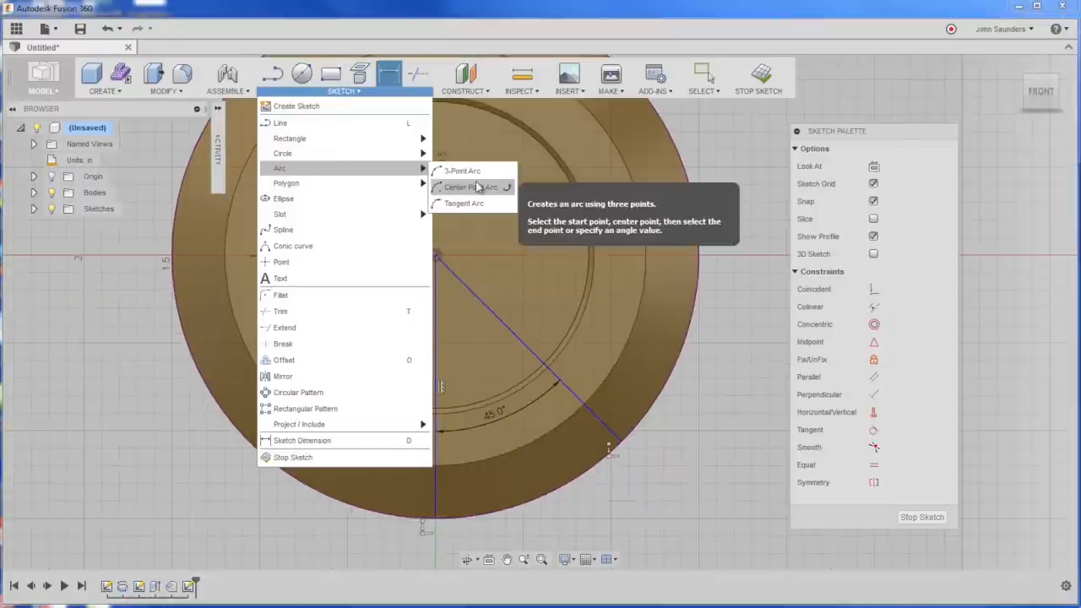
click(466, 186)
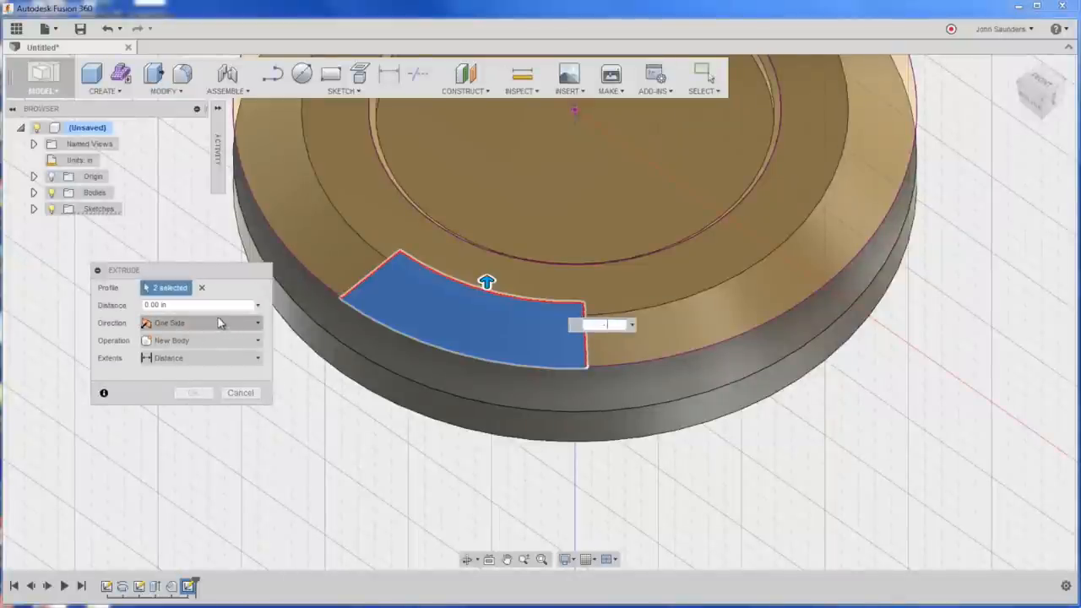
- Extrude the pocket profile as a cut into the rim and fillet its side edges
click(193, 392)
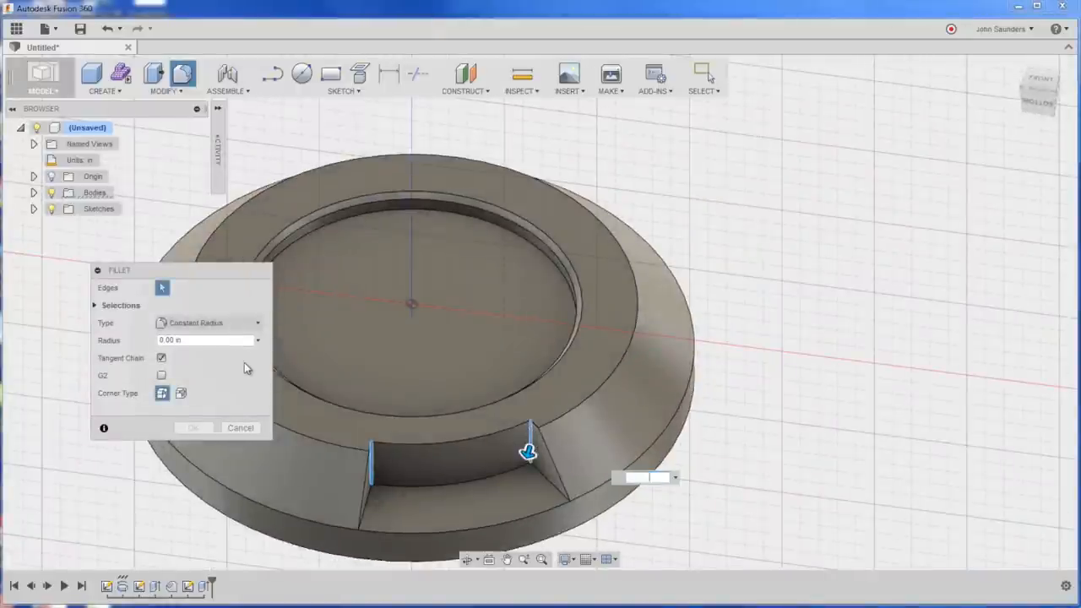
click(240, 427)
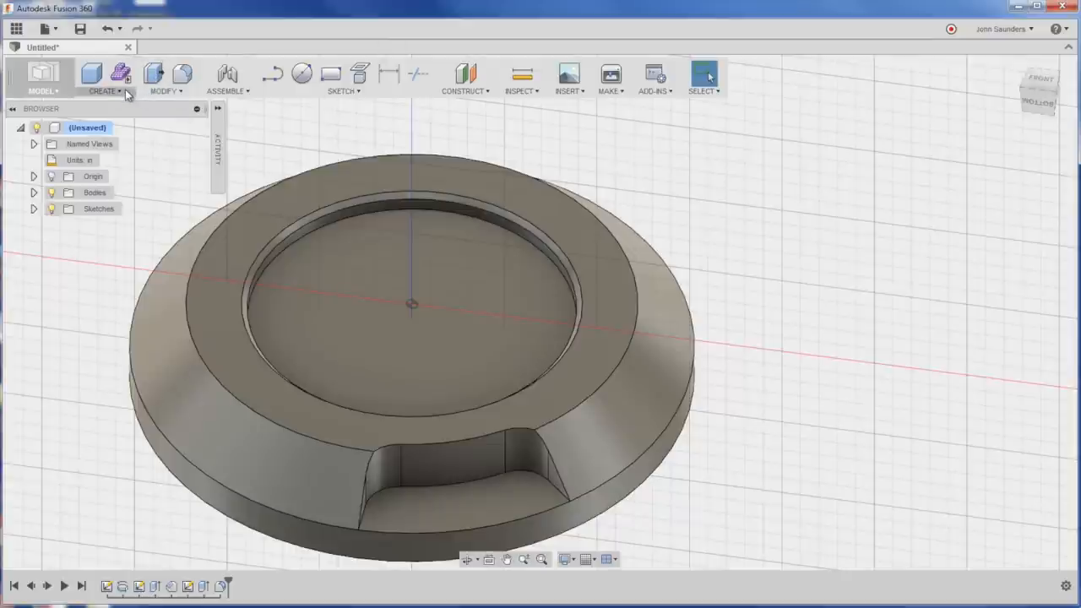
- Create a circular pattern of the pocket features with six copies around the cap's axis
click(105, 78)
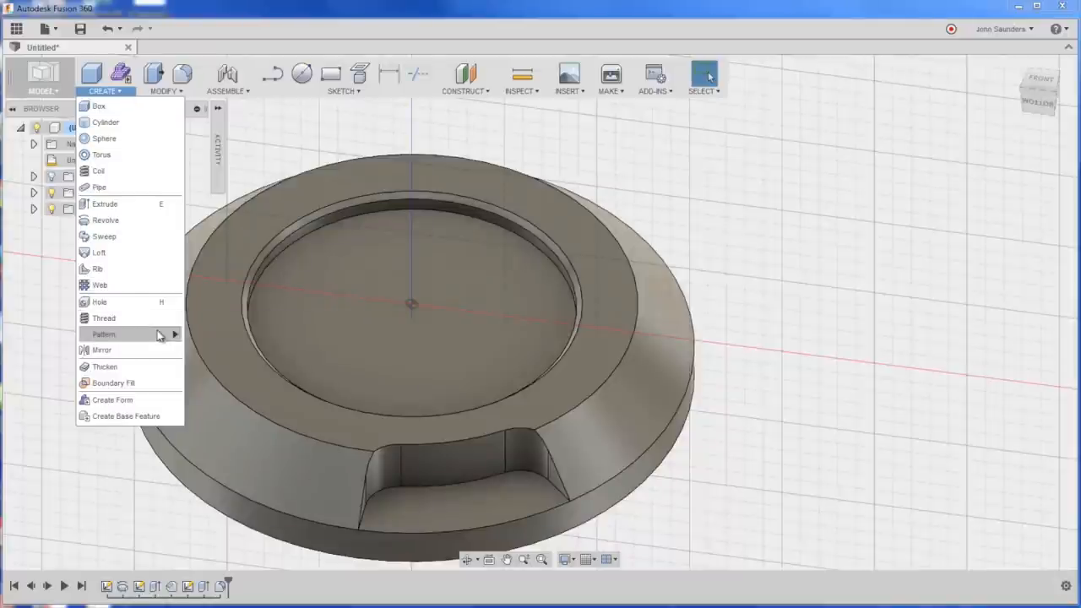
click(103, 335)
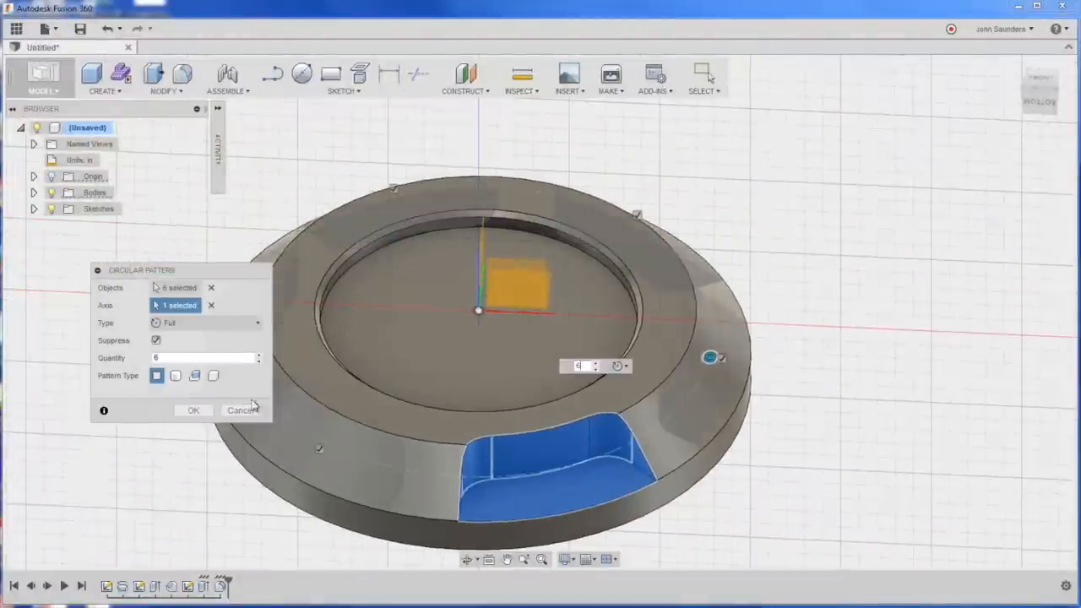
click(192, 410)
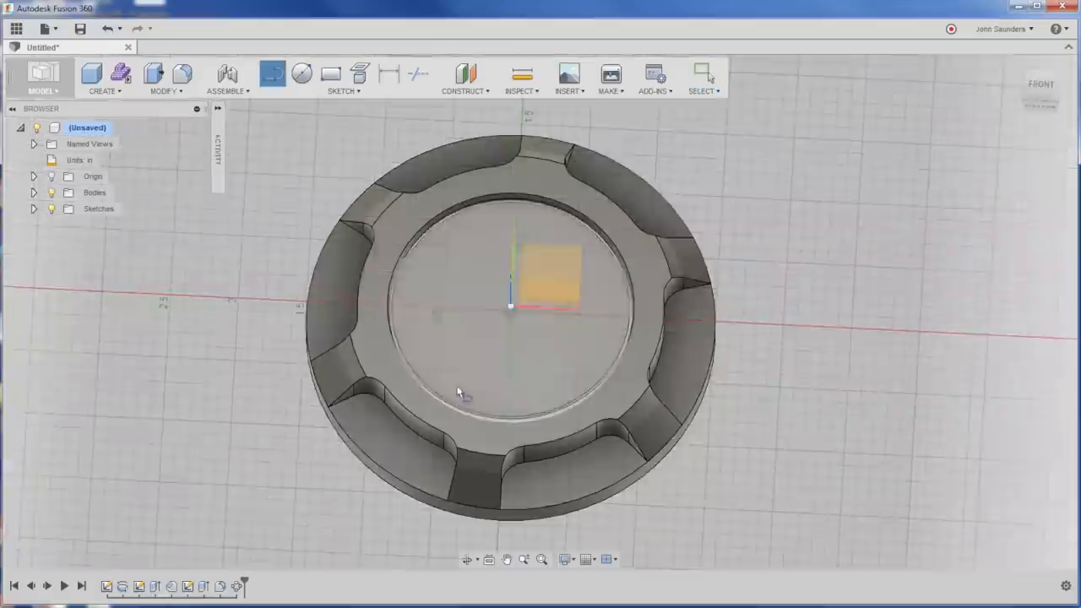
- Draw a 3-point arc across the corner of the dimensioned pocket cross-section sketch
drag(456, 392, 527, 493)
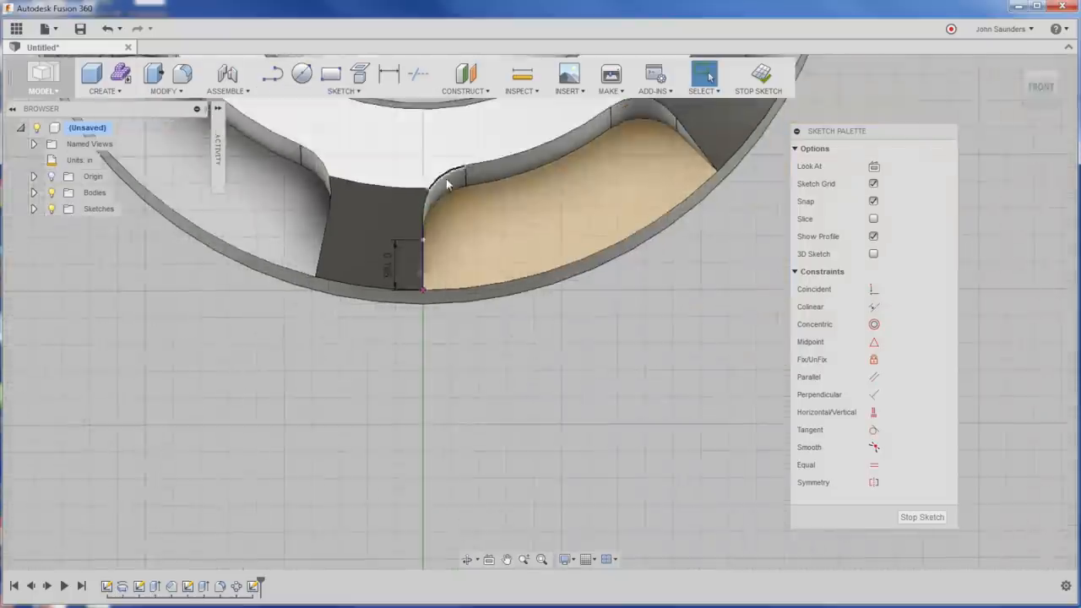
click(342, 80)
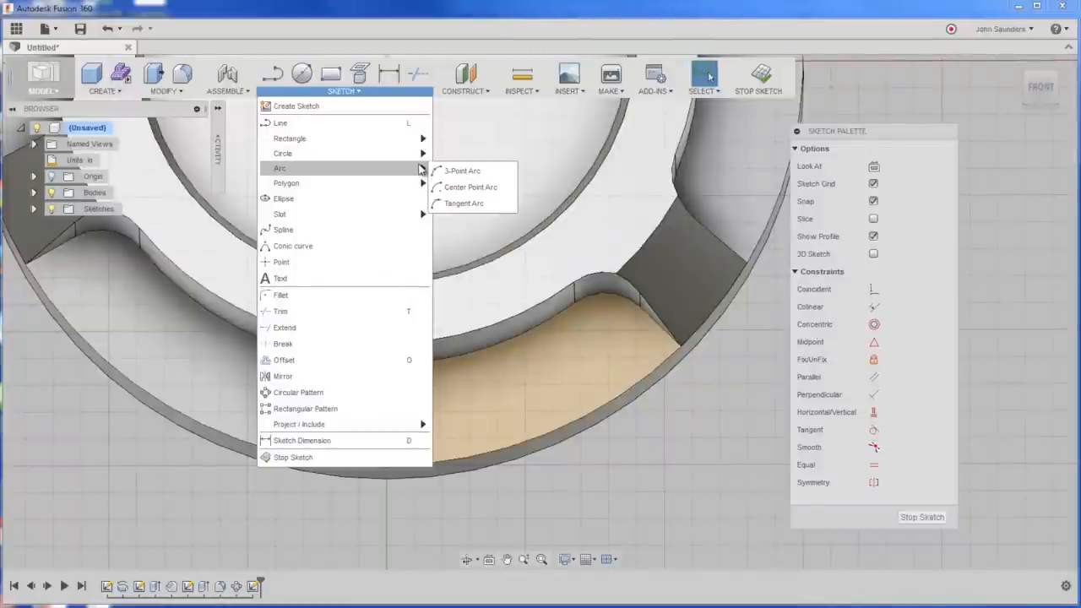
click(463, 171)
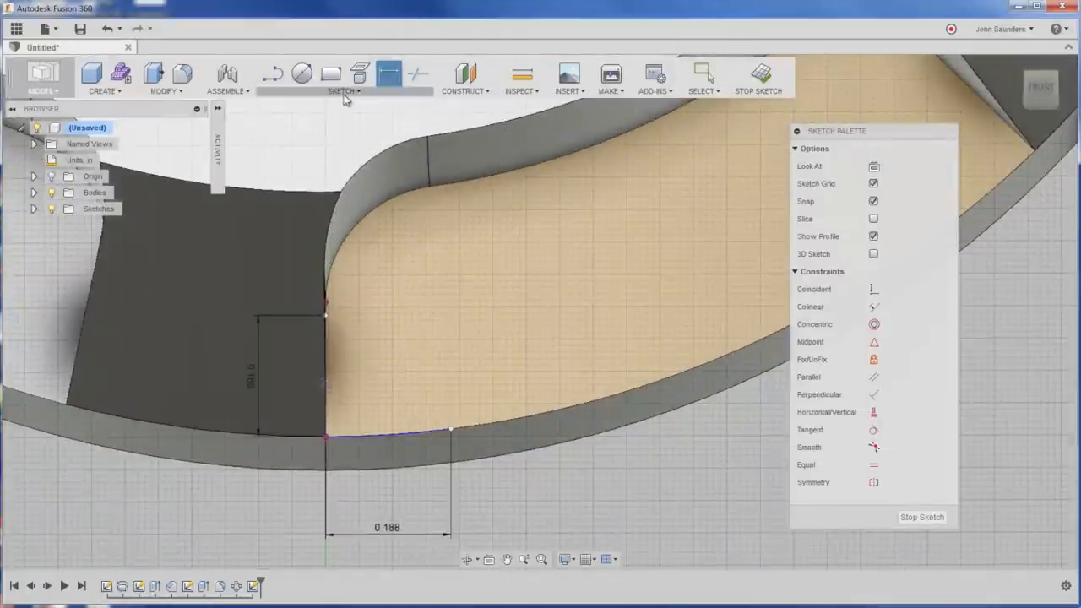
click(341, 91)
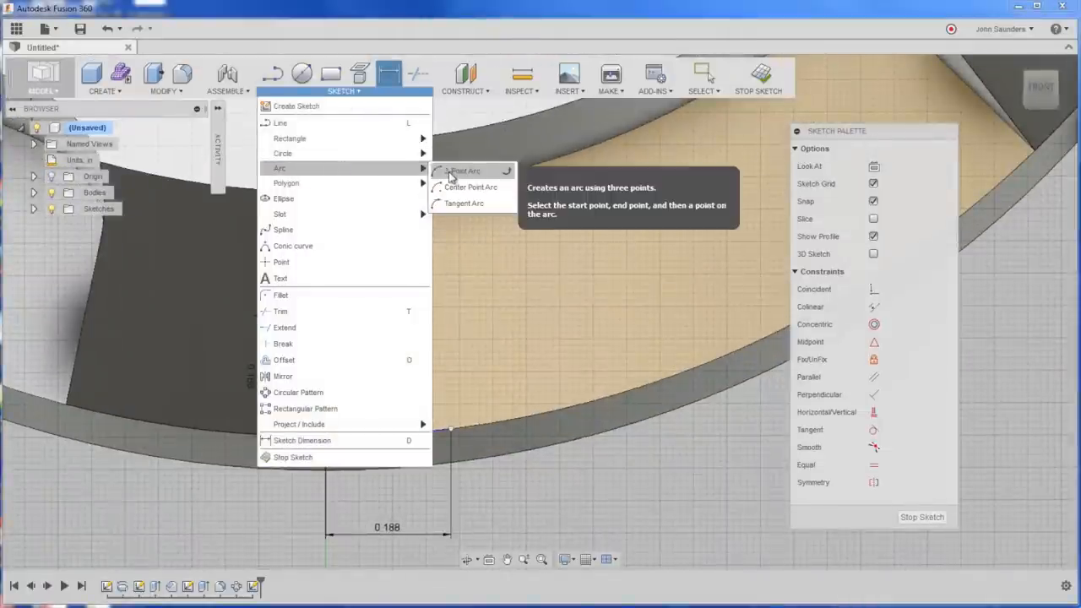
click(465, 170)
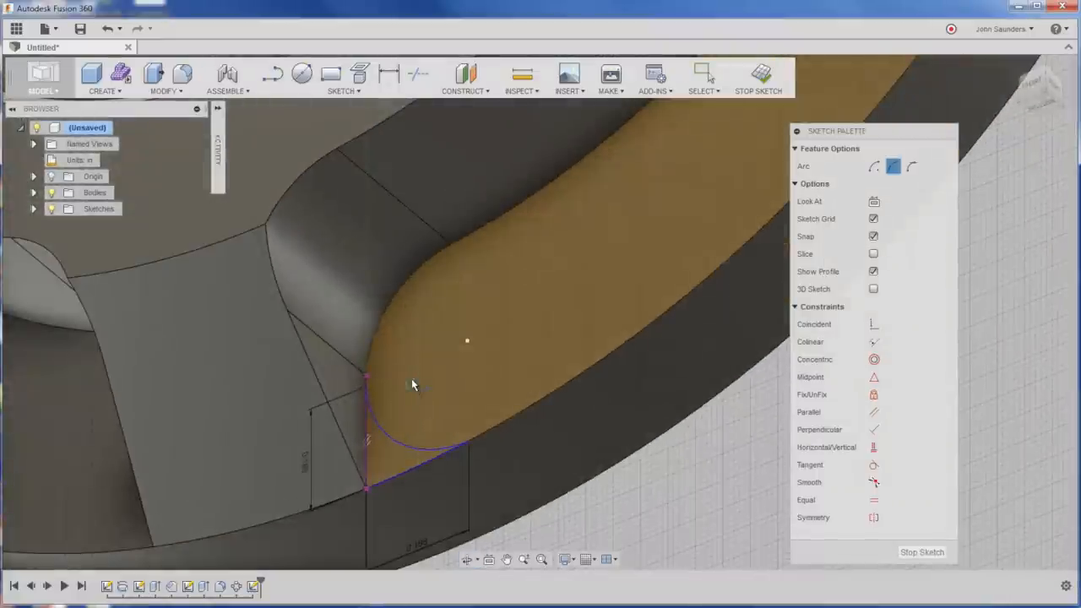
mouse_move(414, 385)
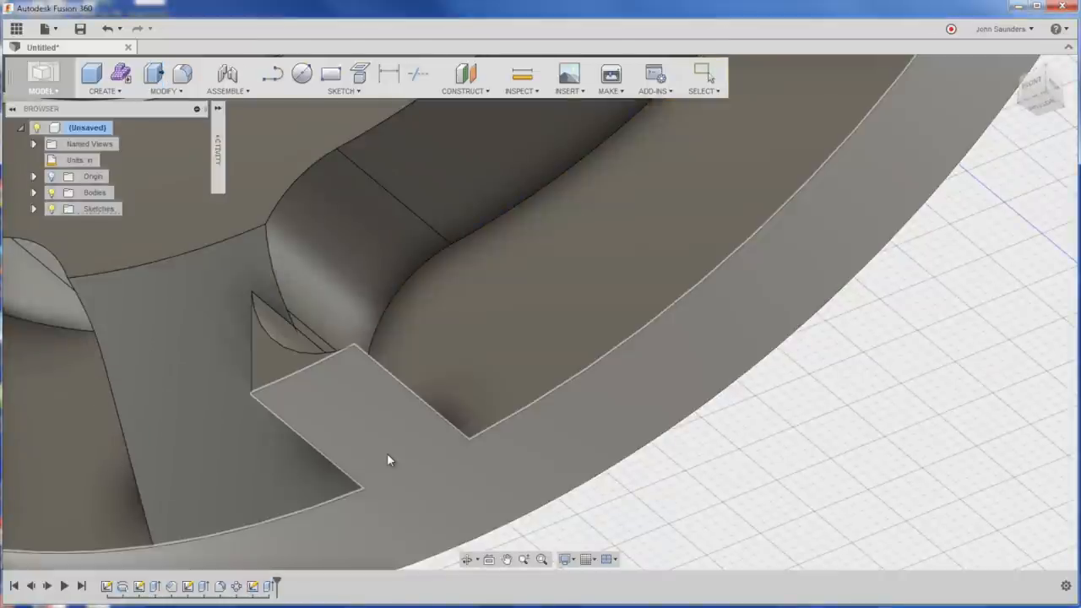
- Orbit the cap to inspect the shaped grip pocket in the rim
drag(389, 459, 465, 405)
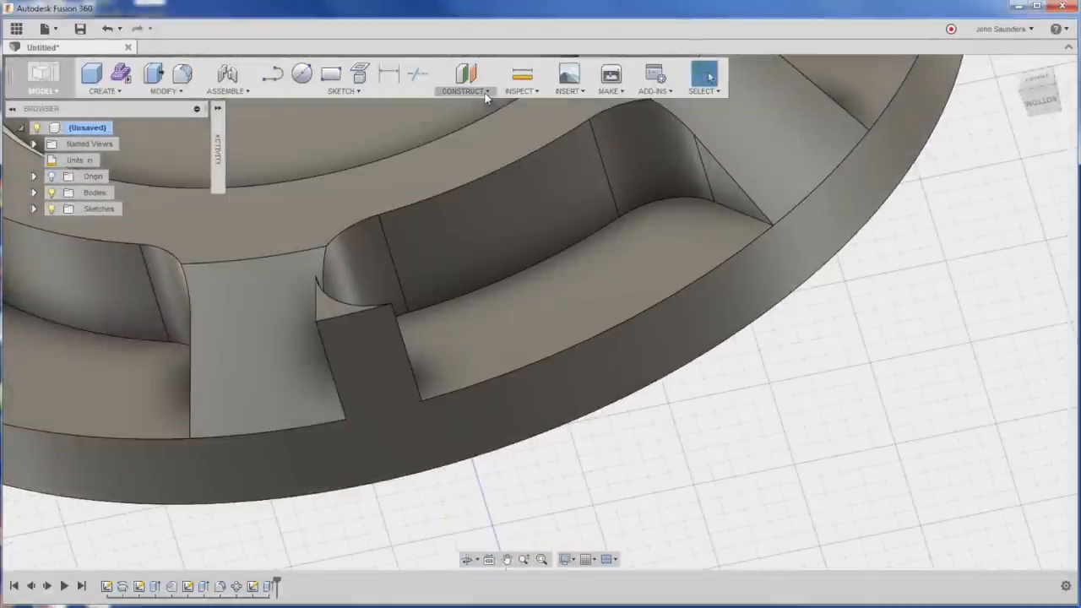
- Create a midplane through the cap's centre and mirror the grip pocket features about it
click(463, 78)
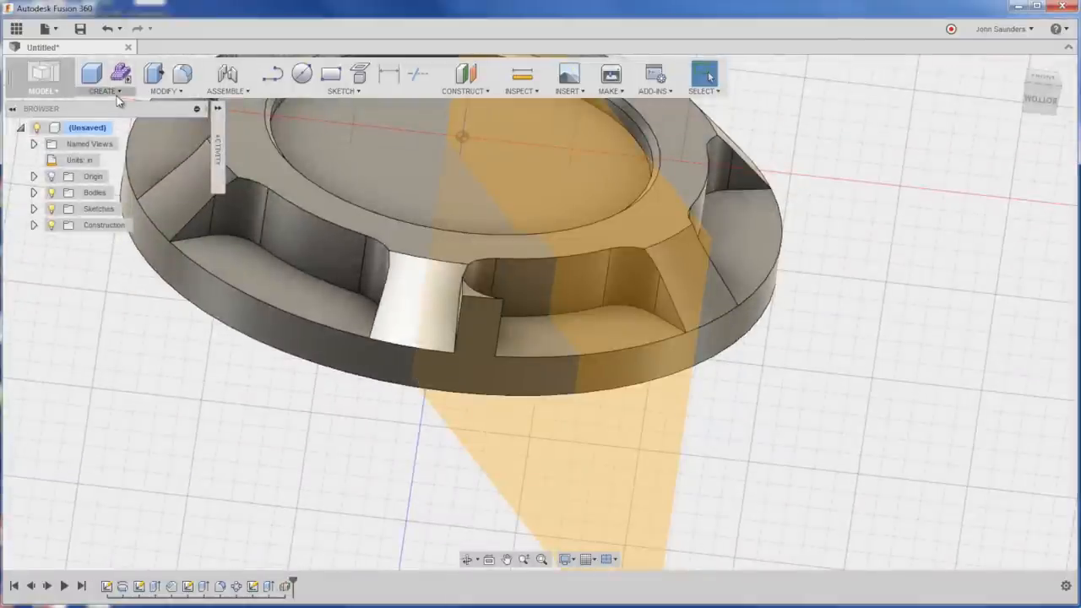
click(105, 76)
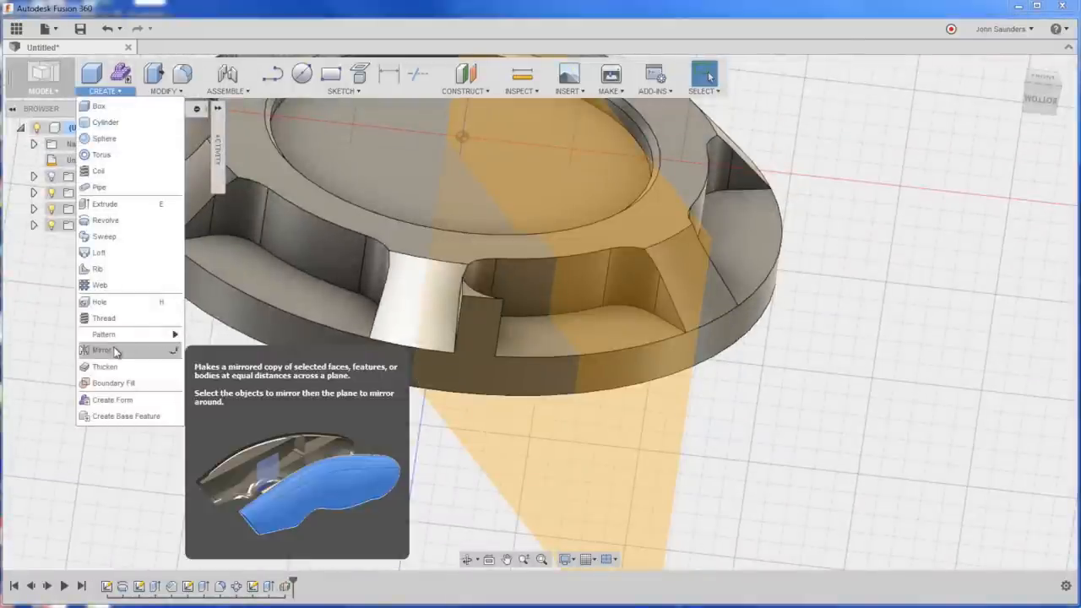
click(101, 350)
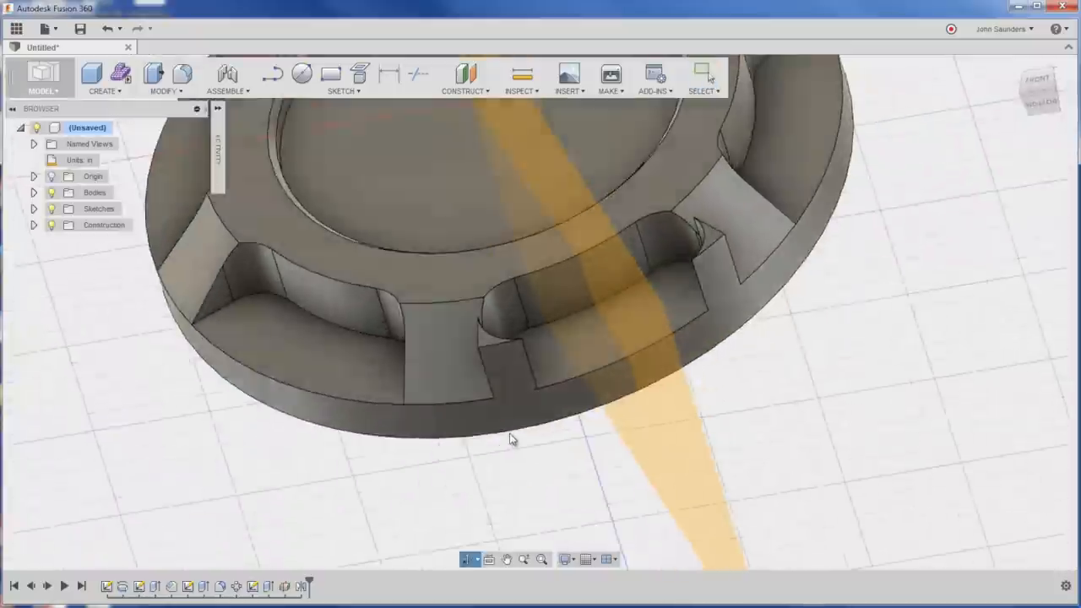
drag(510, 440, 676, 327)
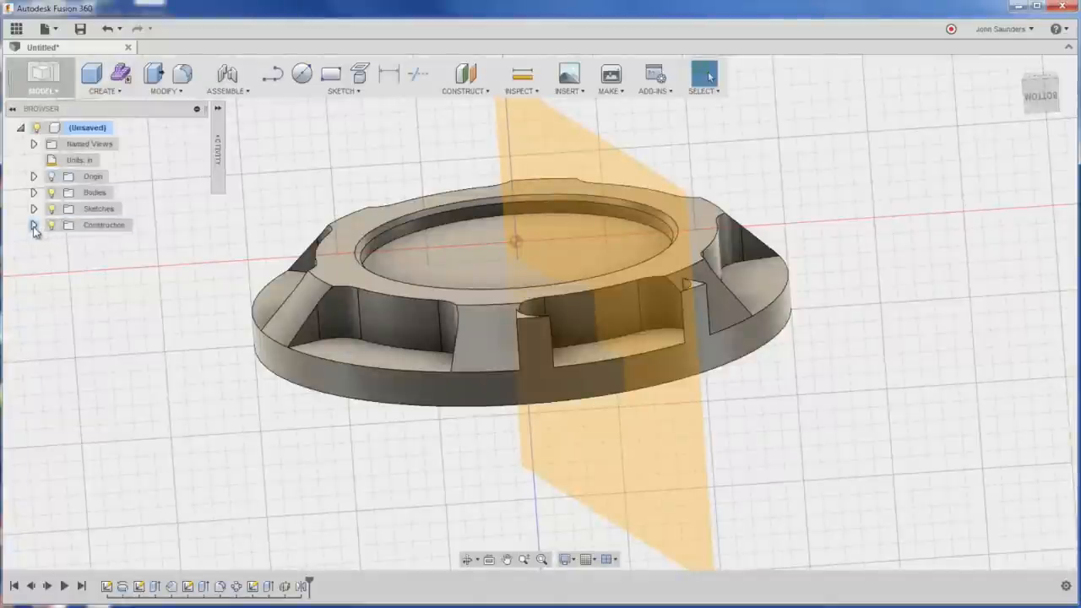
- Expand Construction in the browser, hide Plane1, and turn toward the cap's side profile
click(33, 225)
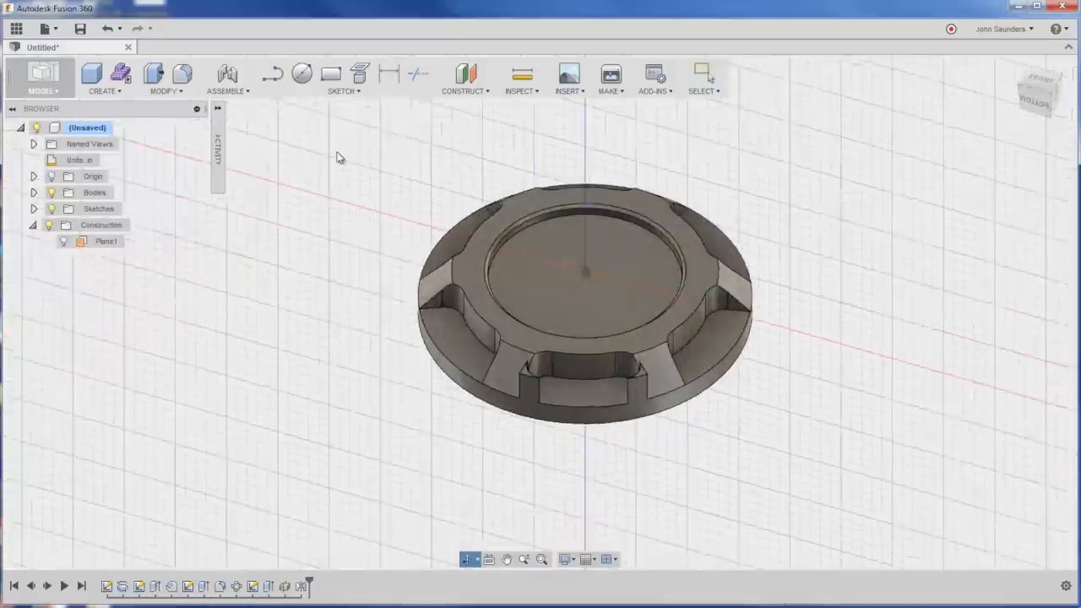
drag(583, 301, 659, 338)
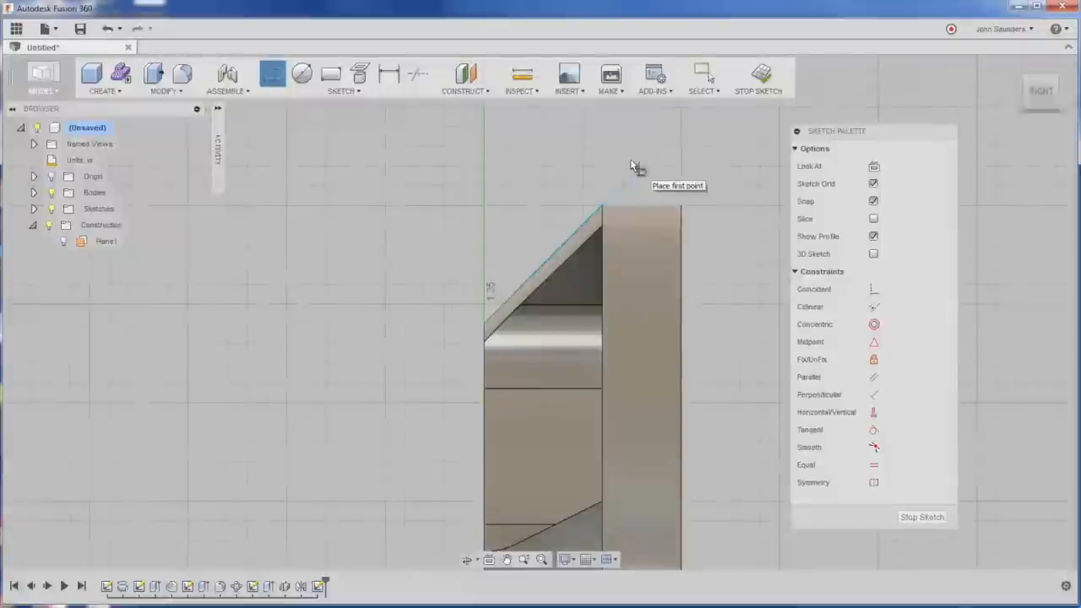
- Sketch the 135° chamfer line across the recess edge to form a triangular profile
click(615, 210)
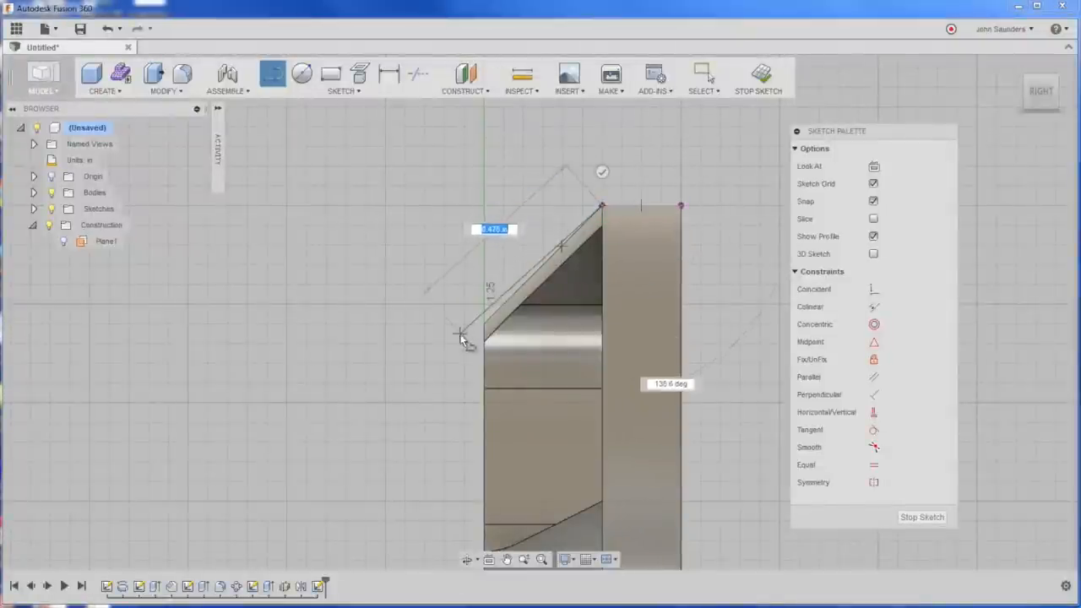
click(456, 355)
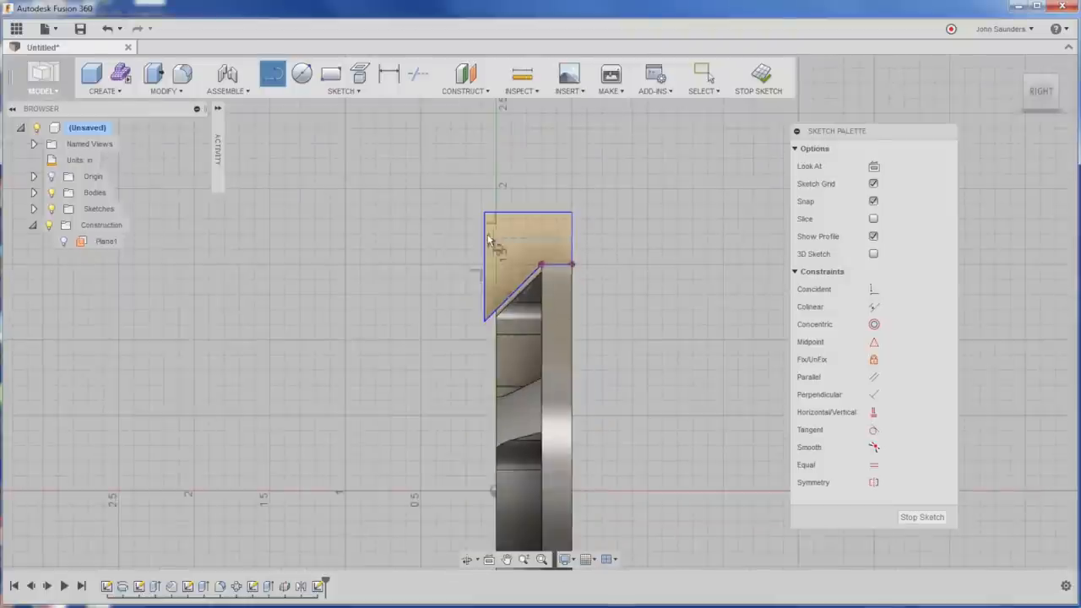
- Revolve the triangle about the centre axis as a cut to chamfer the recess rim
click(105, 76)
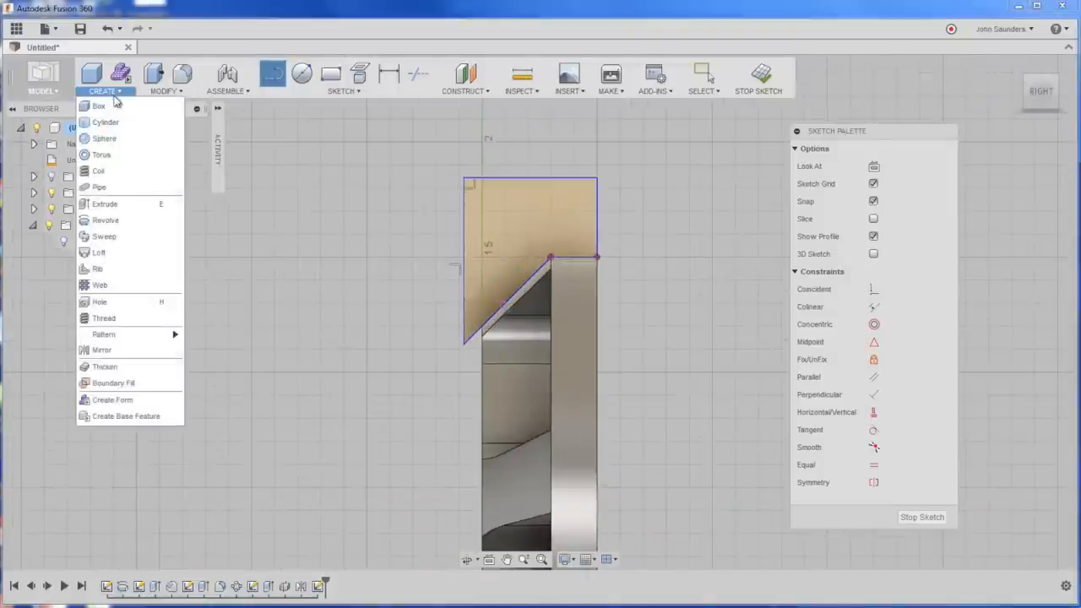
click(104, 219)
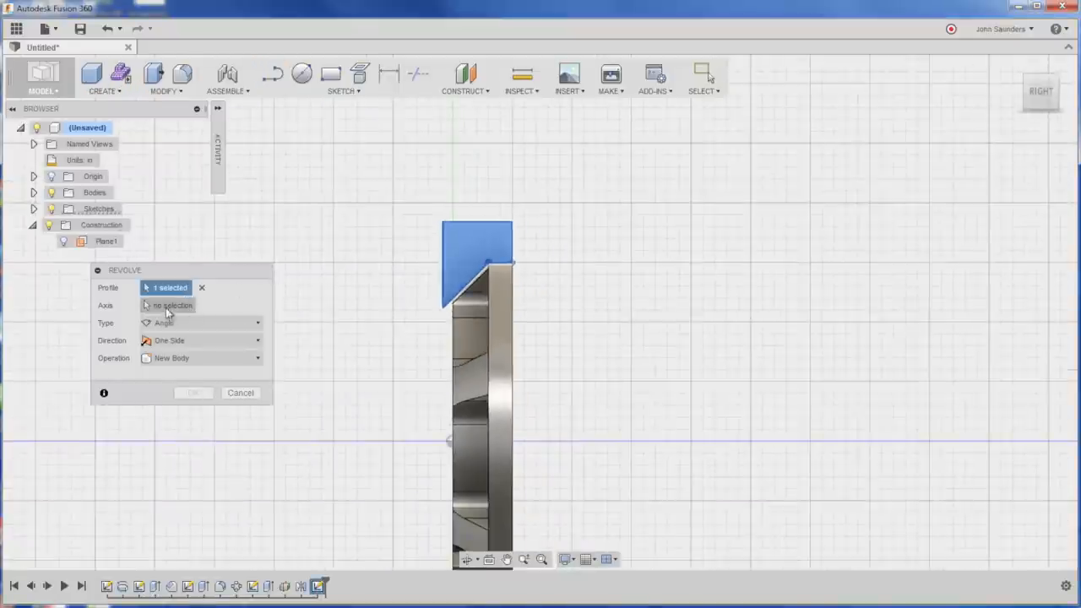
click(172, 304)
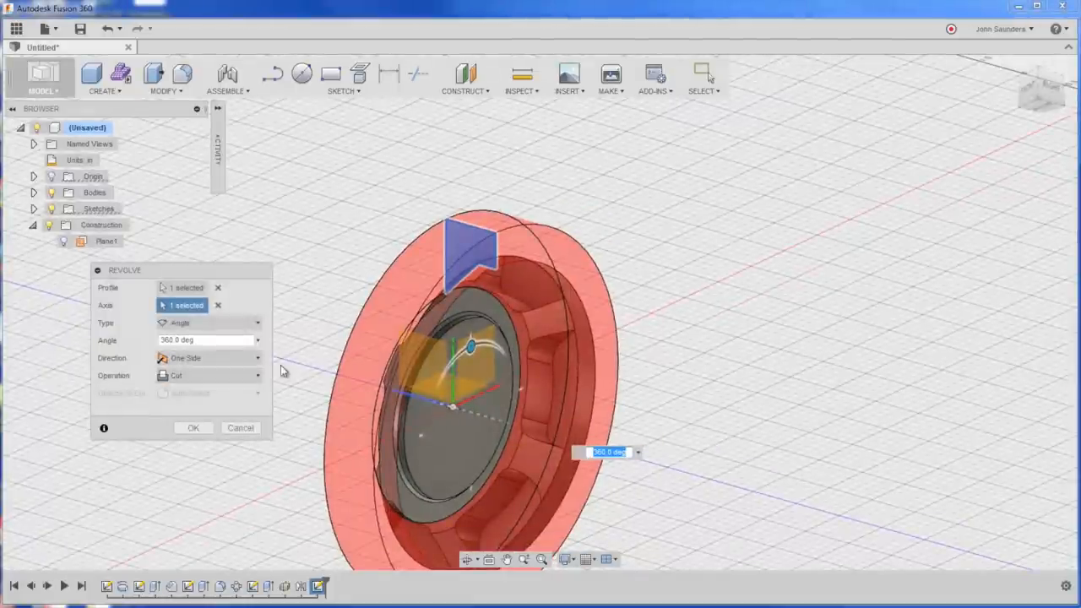
click(209, 375)
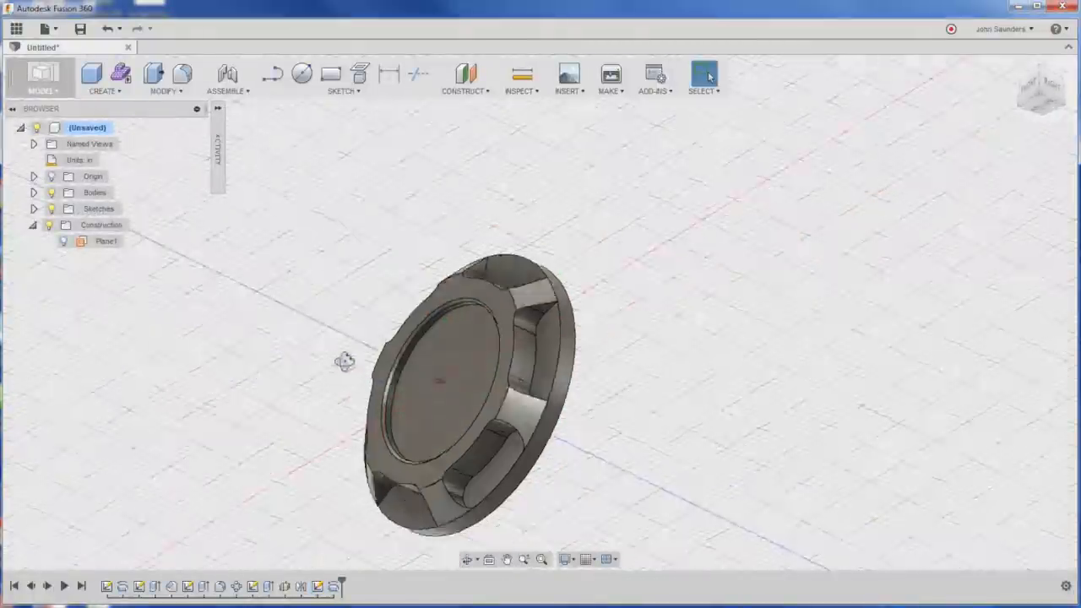
- Delete the mirrored pocket features, confirming the warning, so one grip pocket remains
drag(440, 380, 380, 254)
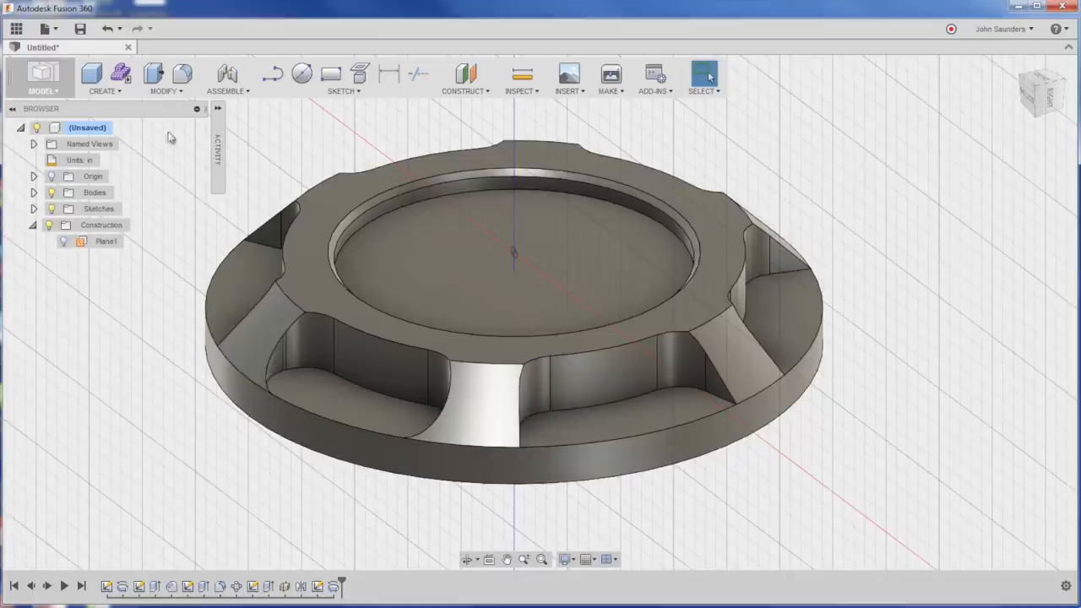
click(104, 92)
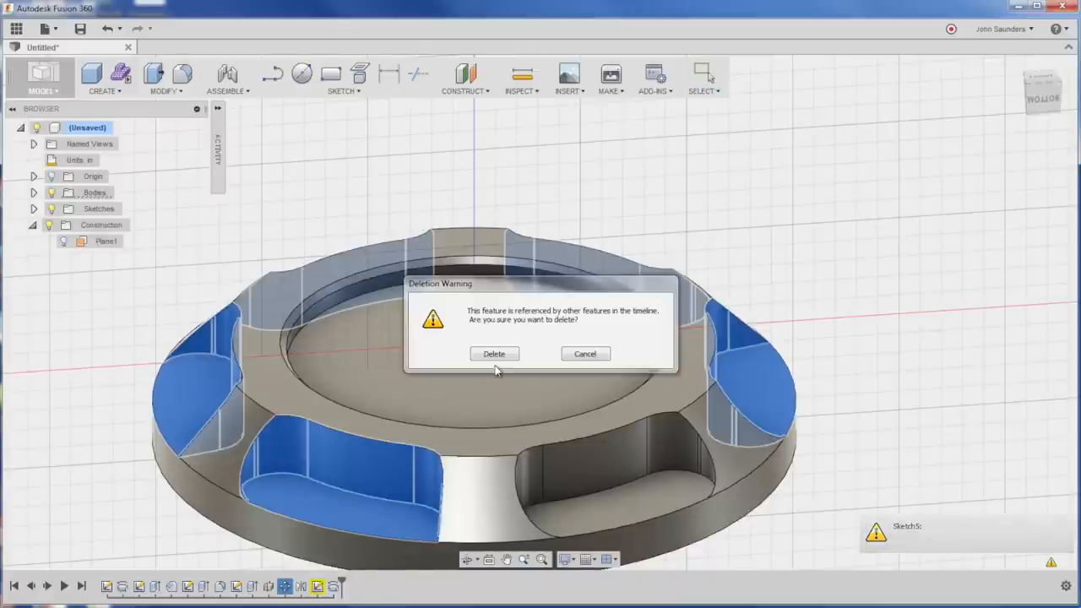
click(494, 353)
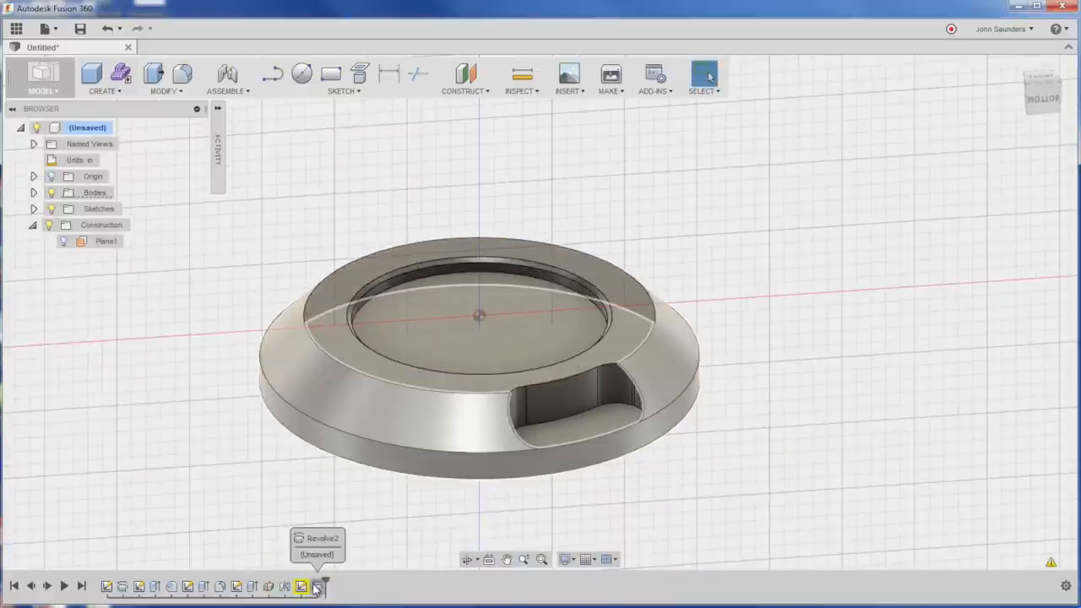
click(105, 76)
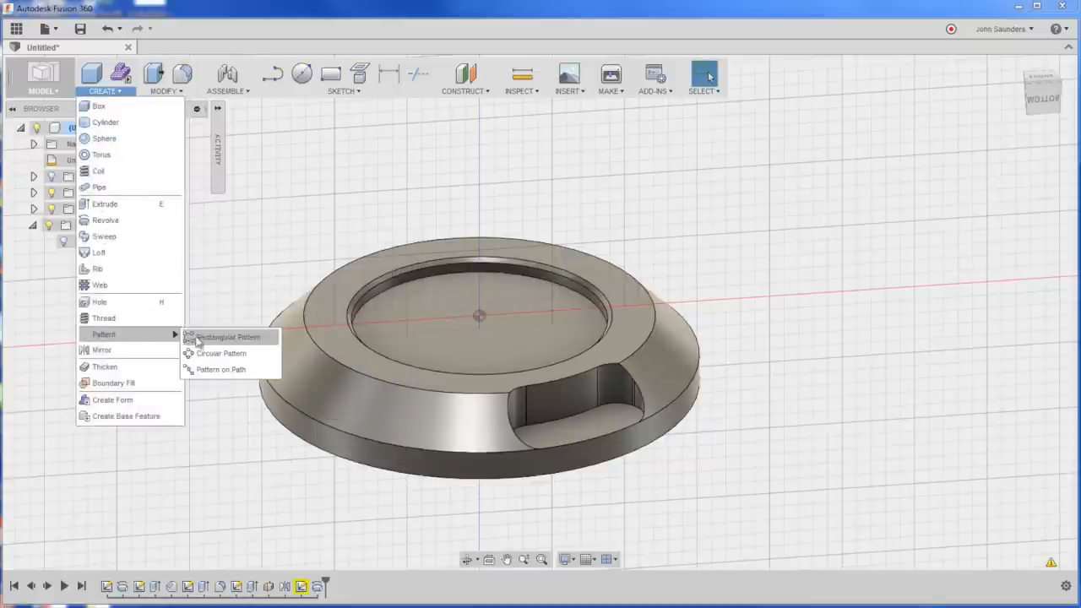
- Circular-pattern the pocket about the centre axis to give six evenly spaced grip notches
click(220, 353)
text(6)
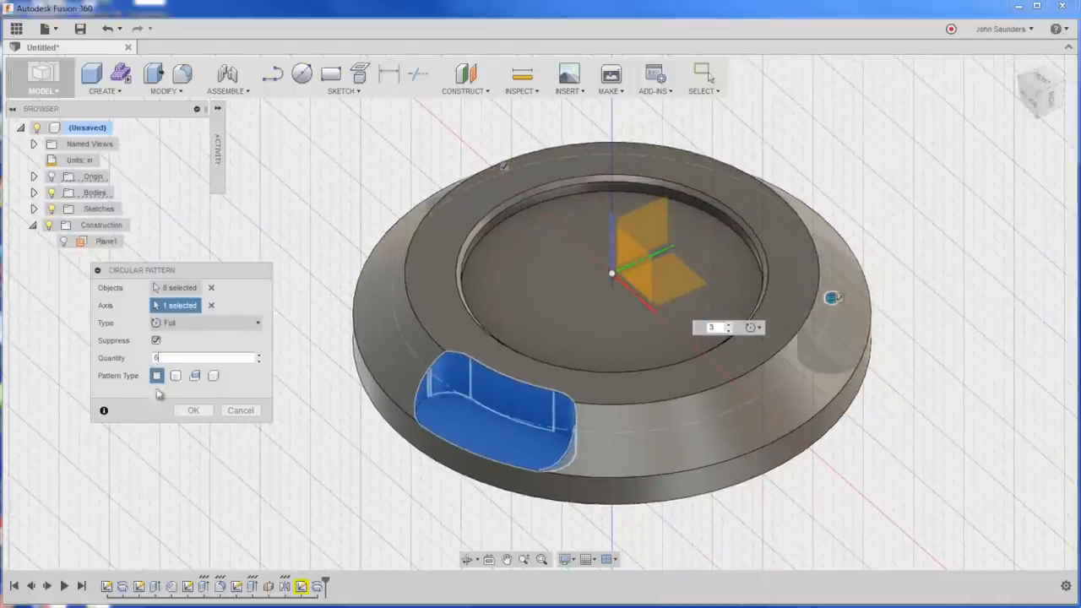
click(193, 411)
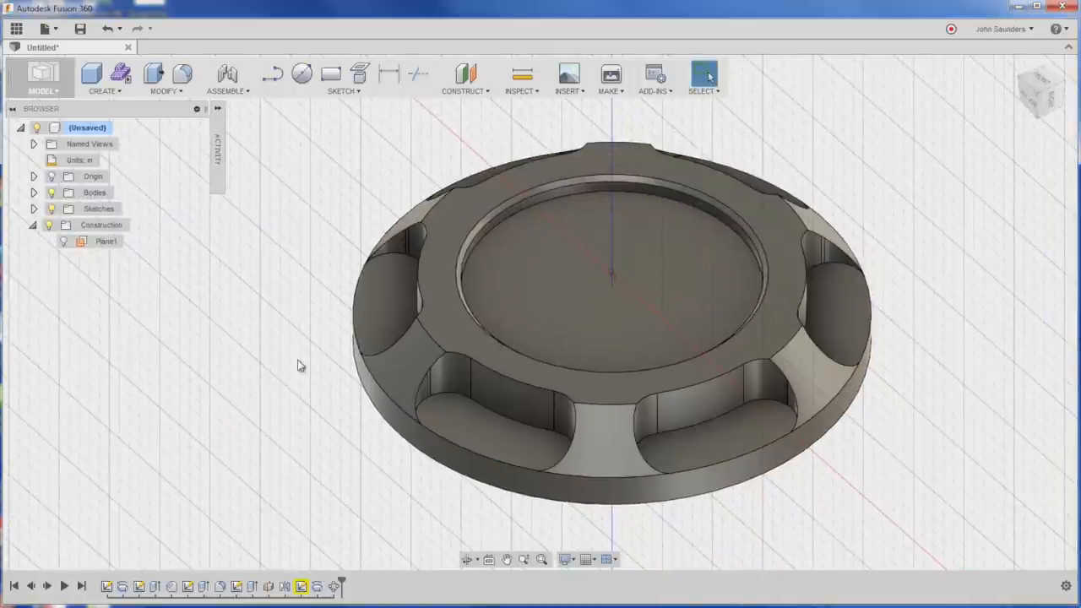